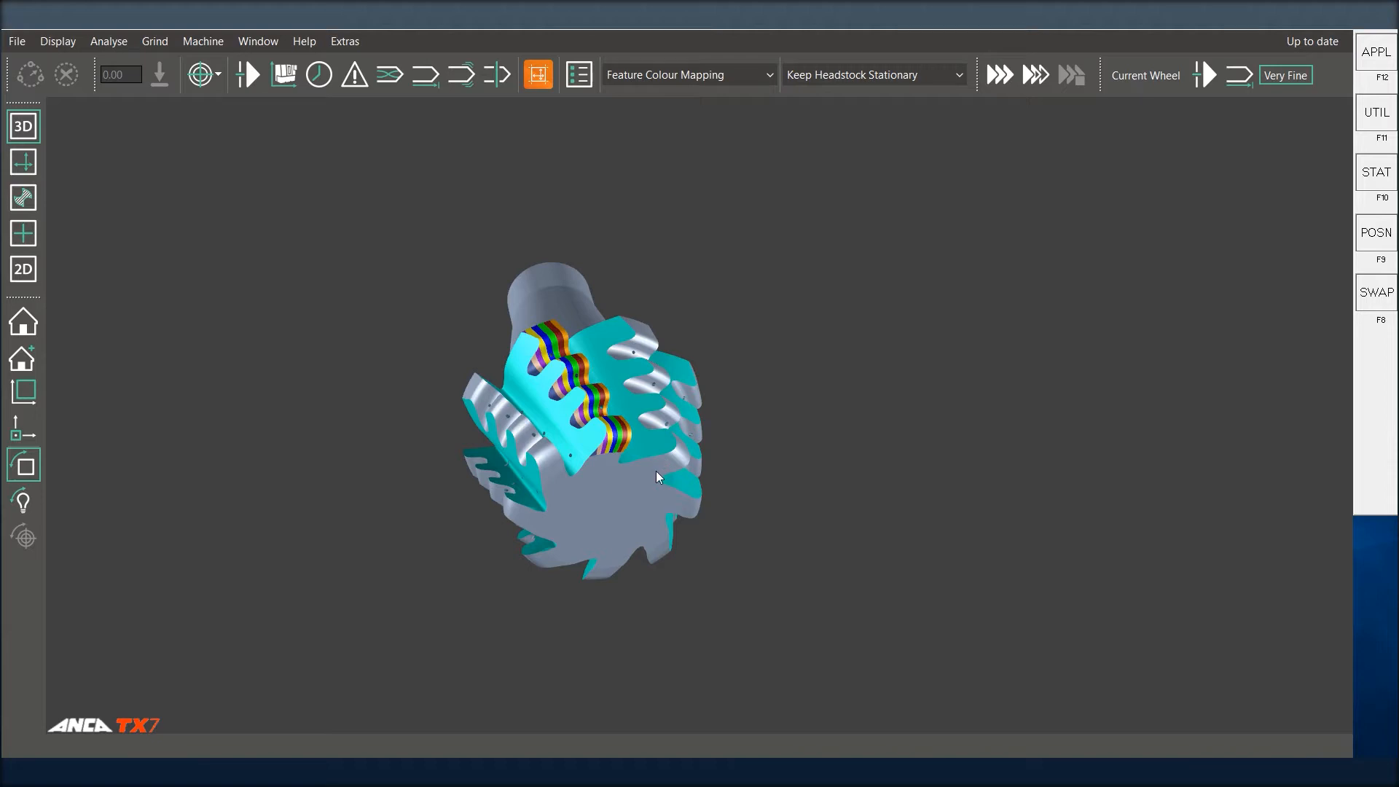
Orbit the end mill model to inspect its fluted cutting head from several angles
{"action": "left_click_drag", "start_coordinate": [655, 476], "coordinate": [633, 501]}
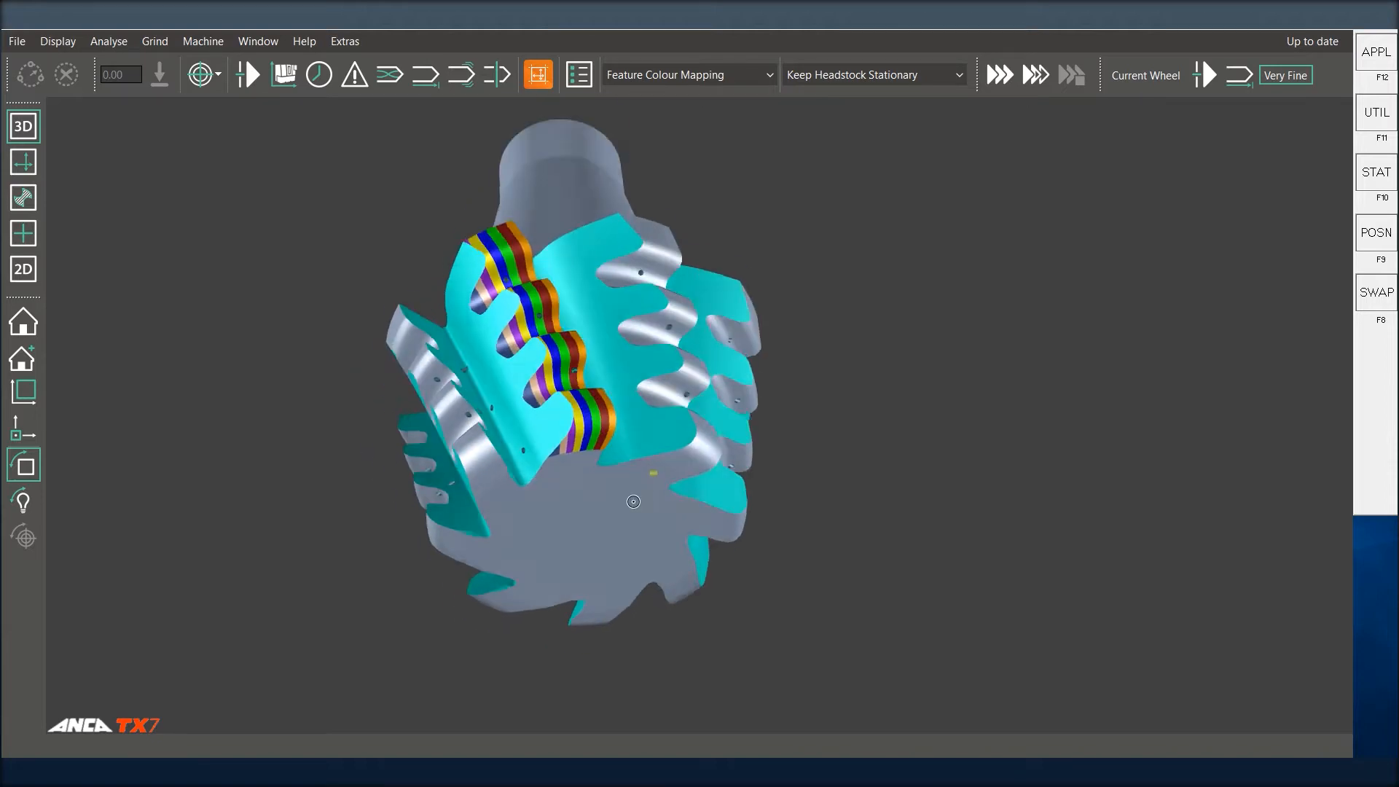
{"action": "left_click_drag", "start_coordinate": [634, 501], "coordinate": [645, 493]}
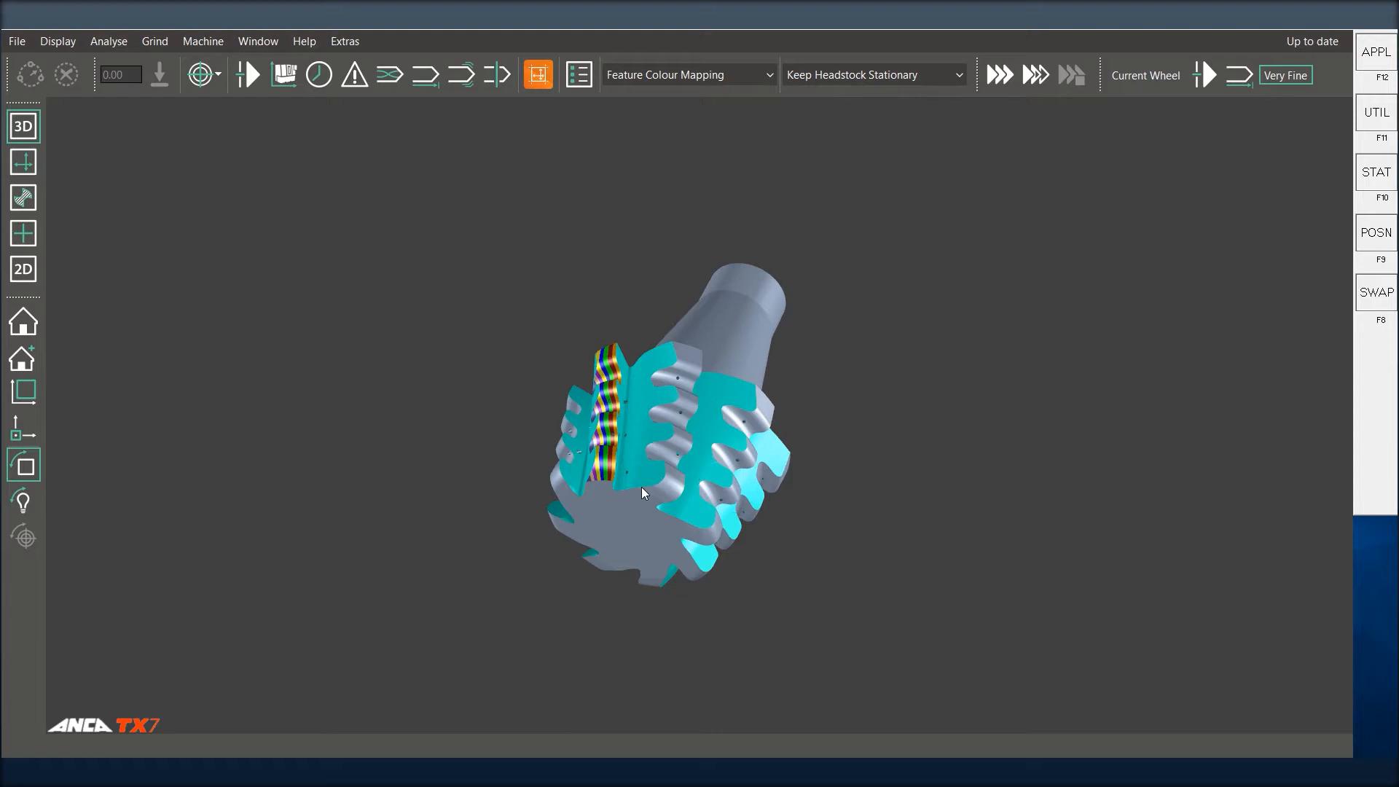
{"action": "mouse_move", "coordinate": [664, 478]}
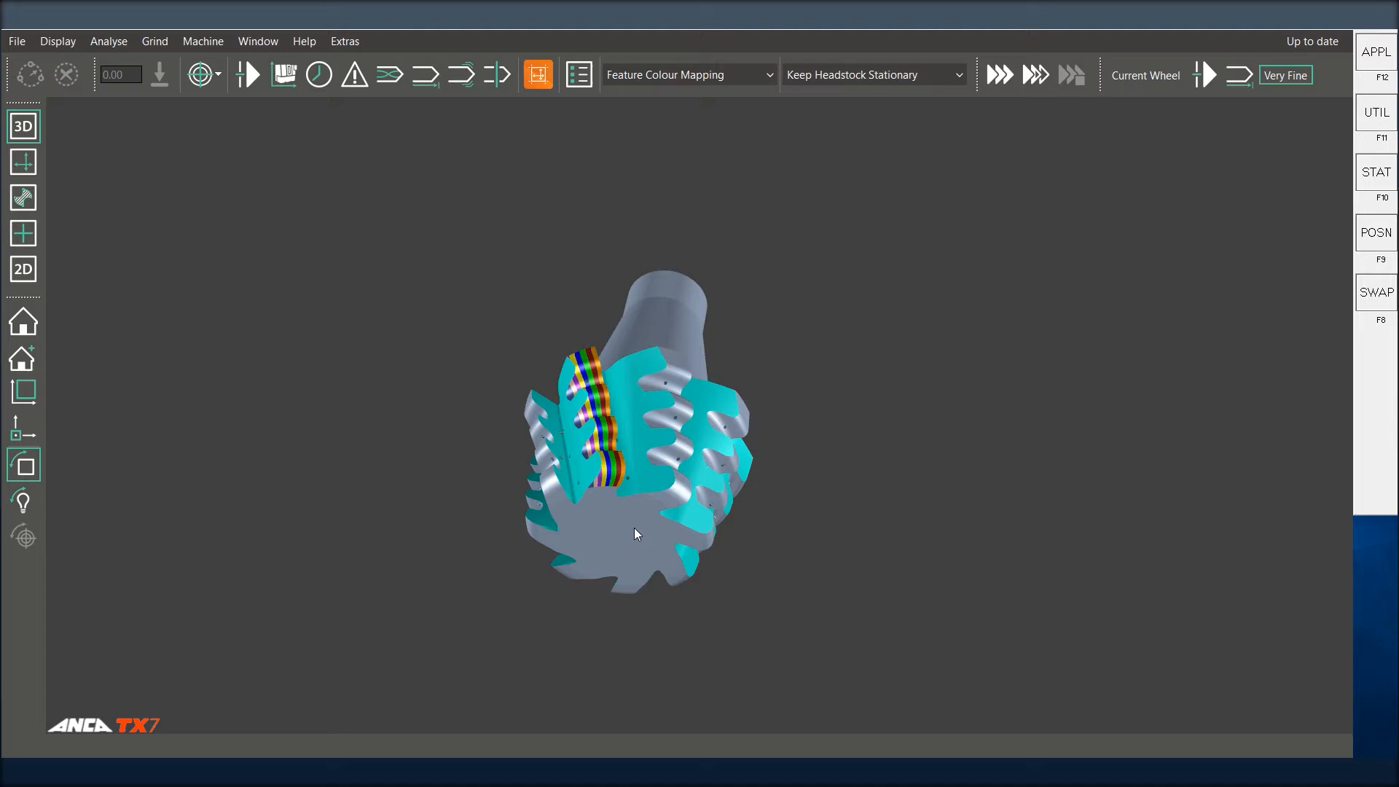
{"action": "mouse_move", "coordinate": [641, 532]}
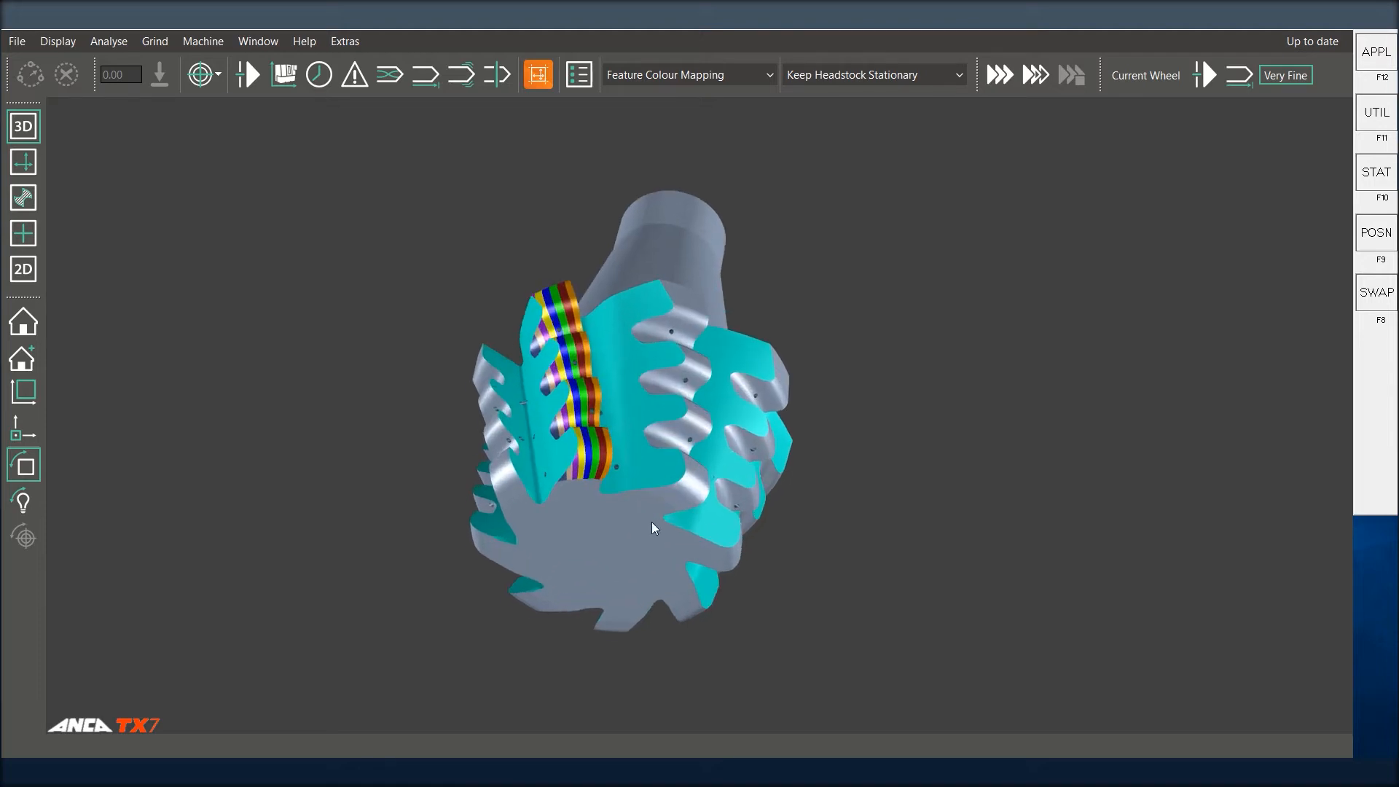
{"action": "left_click_drag", "start_coordinate": [651, 526], "coordinate": [606, 311]}
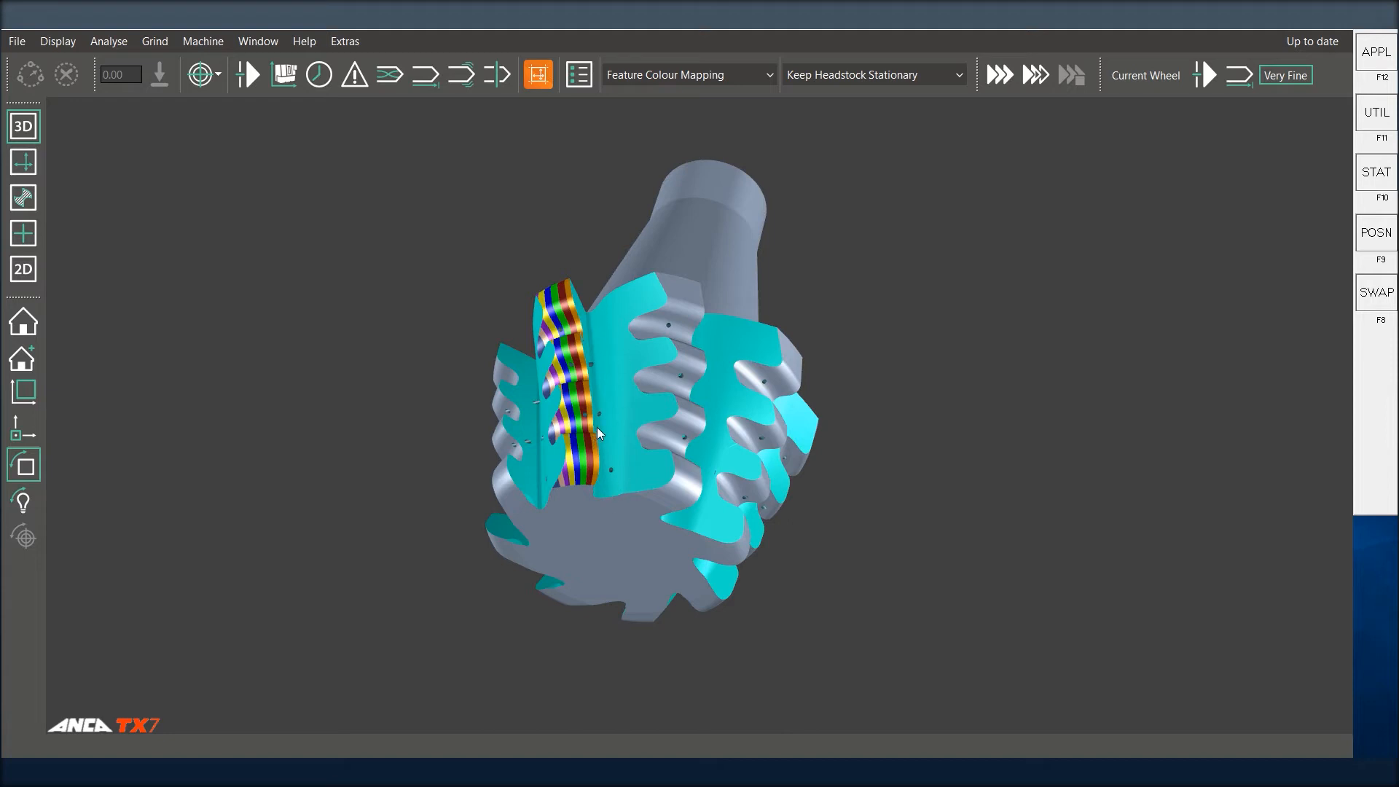
{"action": "left_click_drag", "start_coordinate": [598, 433], "coordinate": [593, 494]}
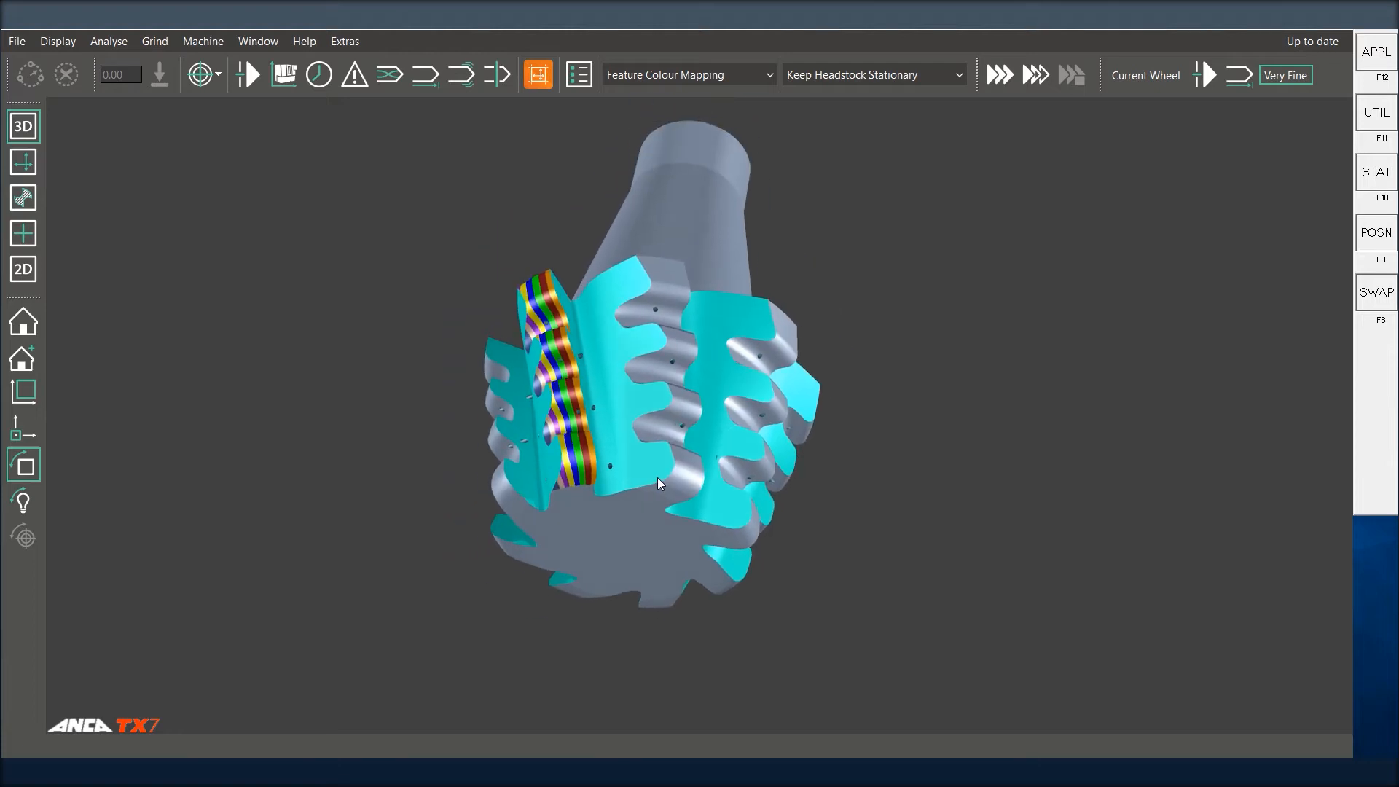
{"action": "mouse_move", "coordinate": [705, 432]}
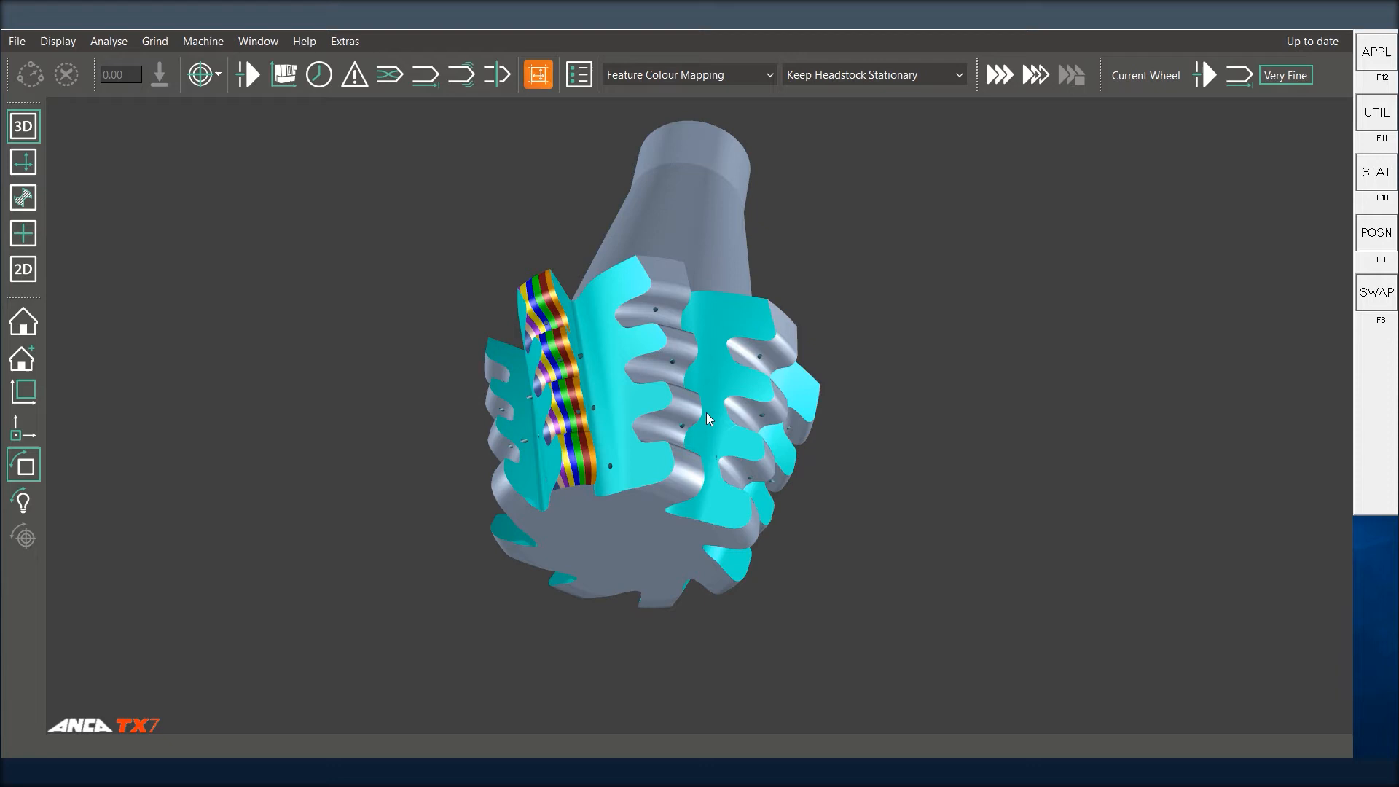
{"action": "mouse_move", "coordinate": [696, 489]}
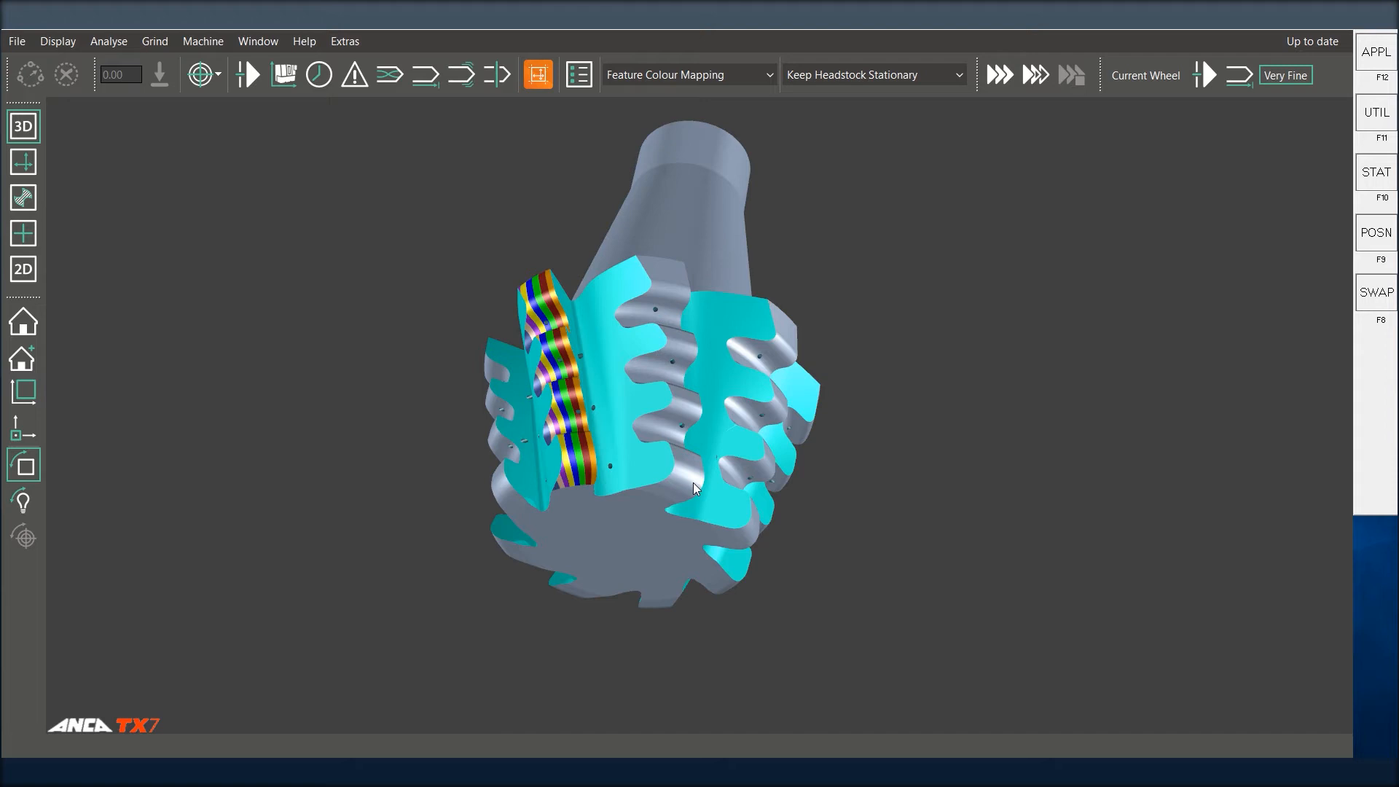
Start the Standard Probe qualification wizard from the APPL utilities menu
{"action": "left_click", "coordinate": [1374, 59]}
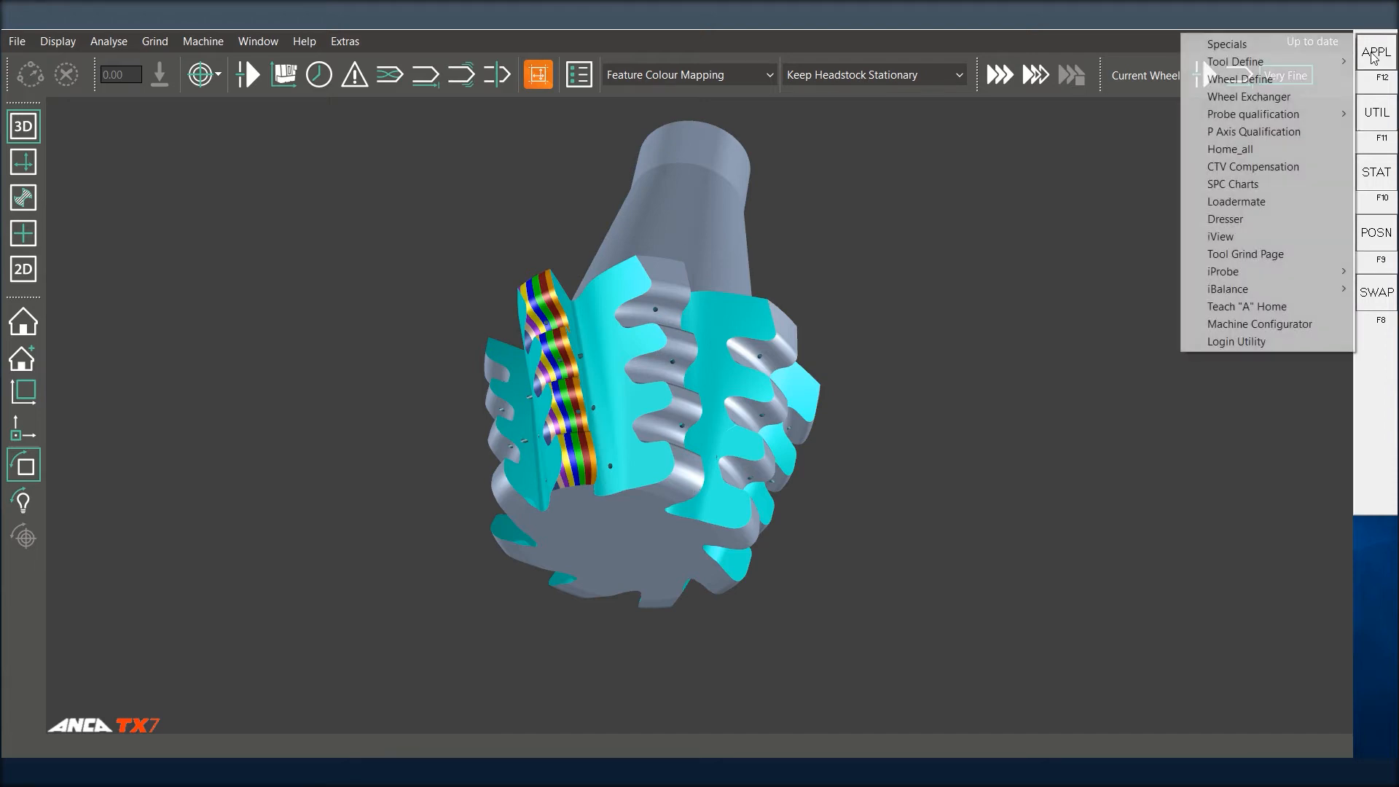
{"action": "mouse_move", "coordinate": [1252, 114]}
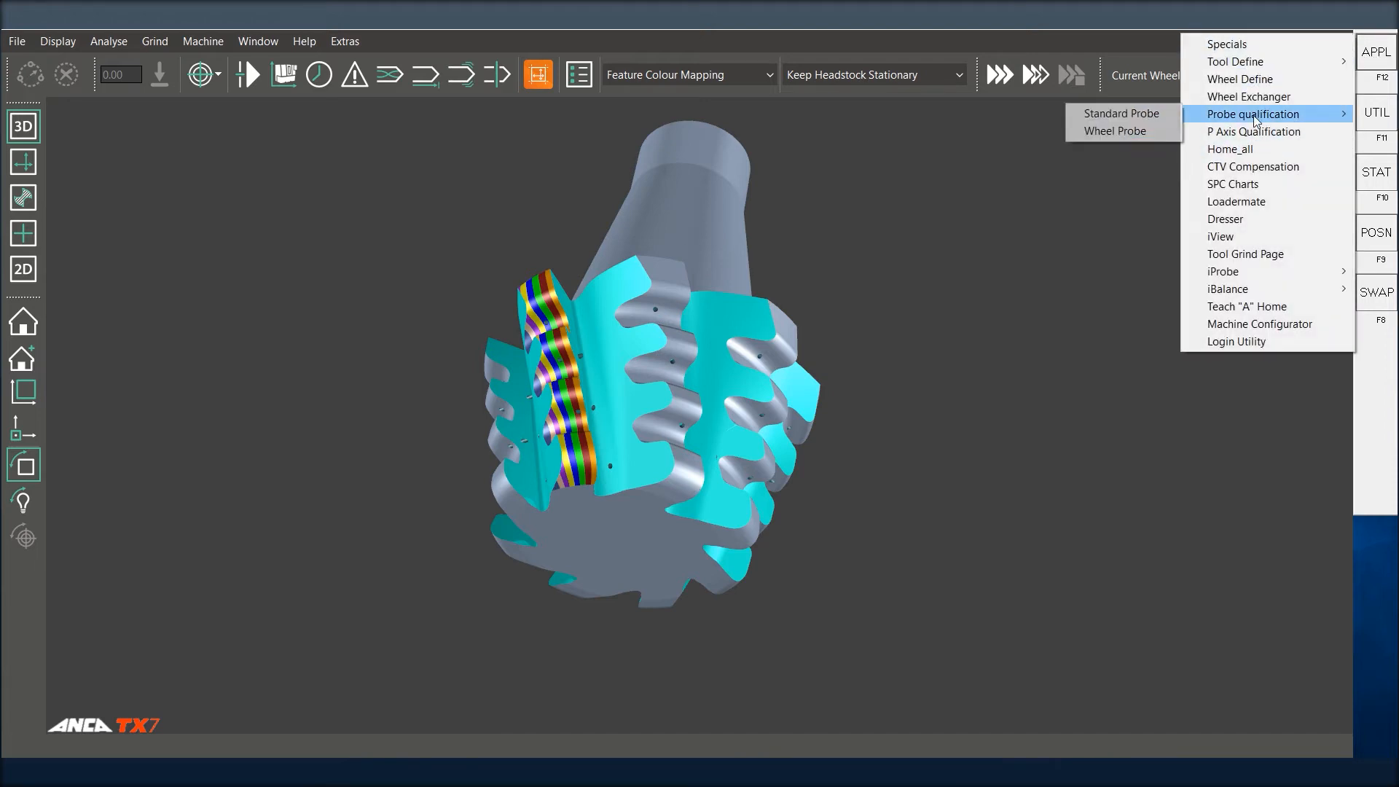
{"action": "left_click", "coordinate": [372, 399]}
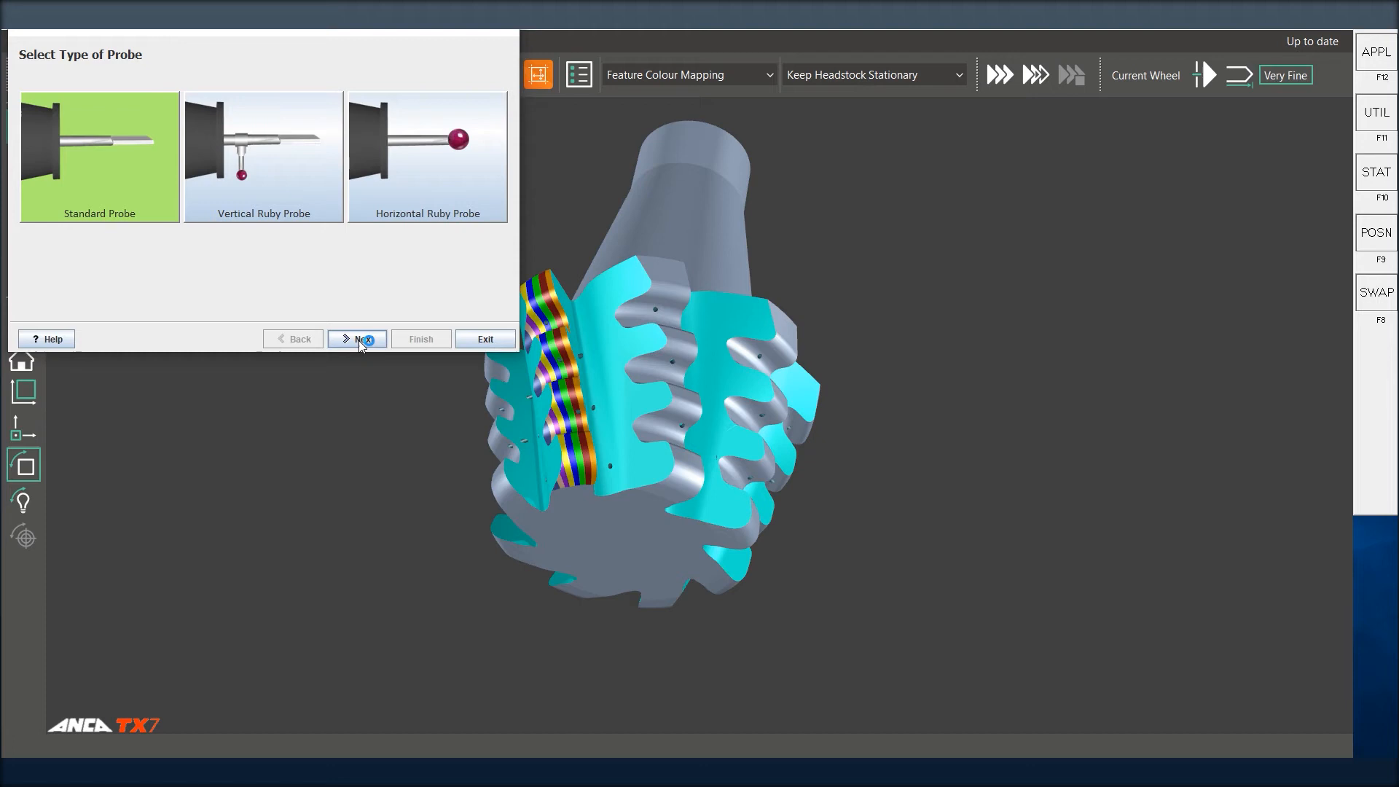
Choose Double Edge Chamfer as the probe type and continue to mounting position
{"action": "left_click", "coordinate": [356, 338]}
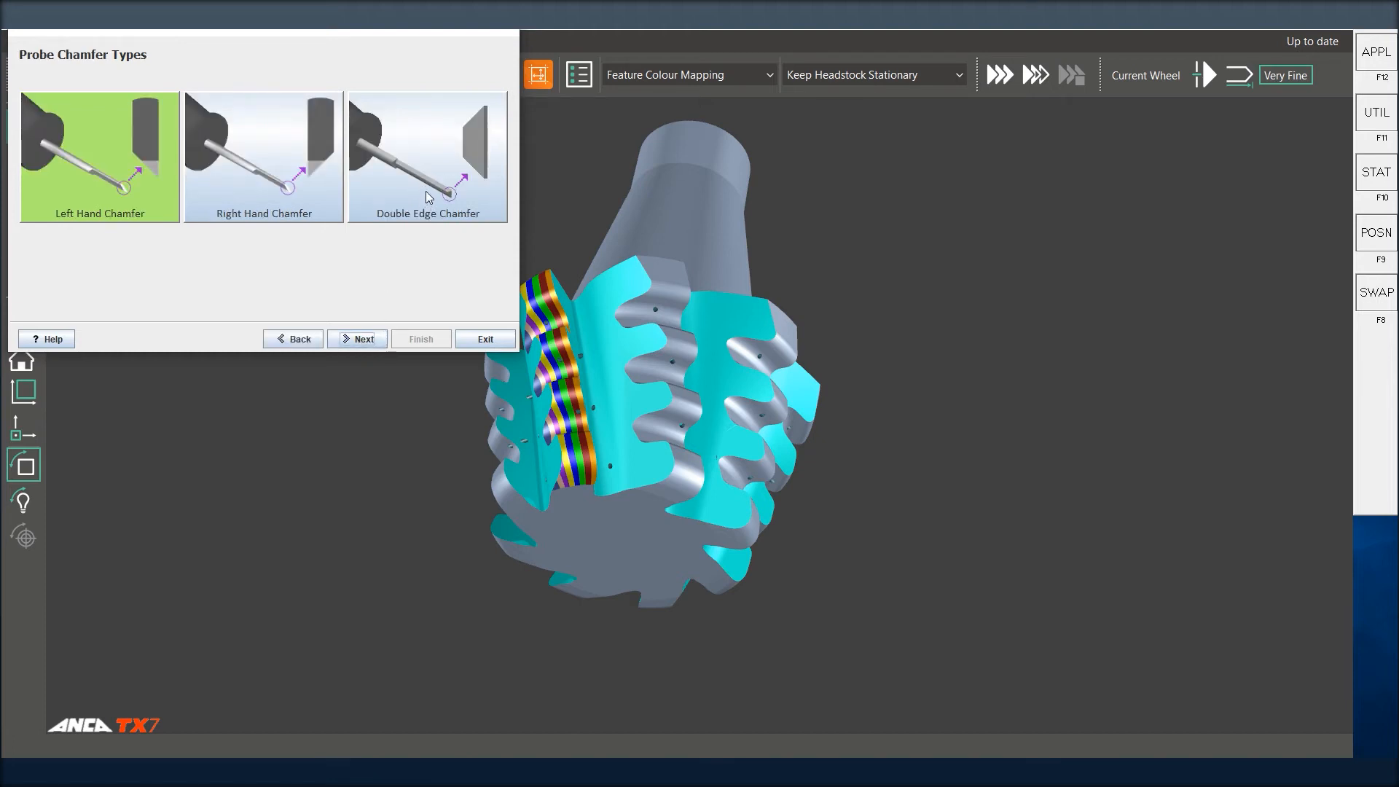
{"action": "mouse_move", "coordinate": [498, 135]}
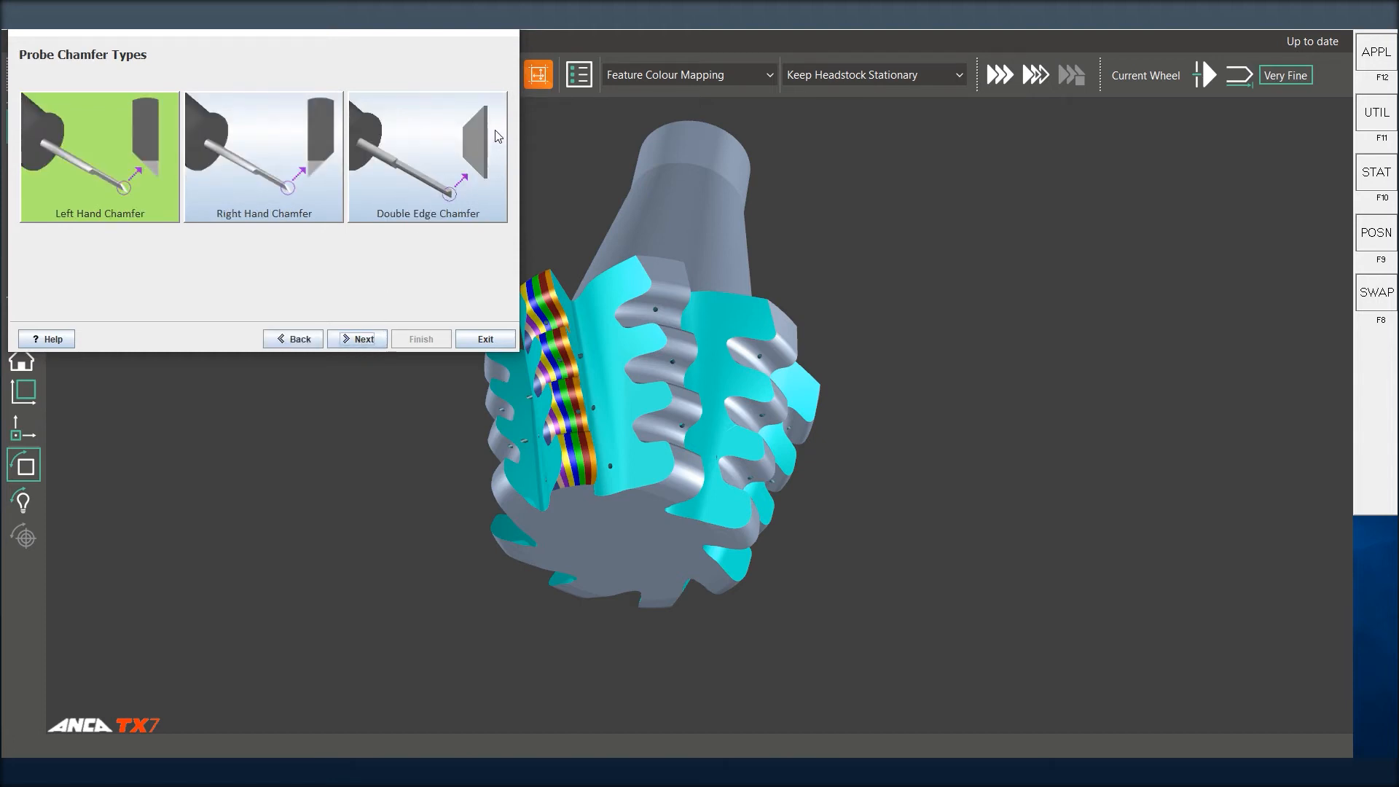
{"action": "left_click", "coordinate": [427, 157]}
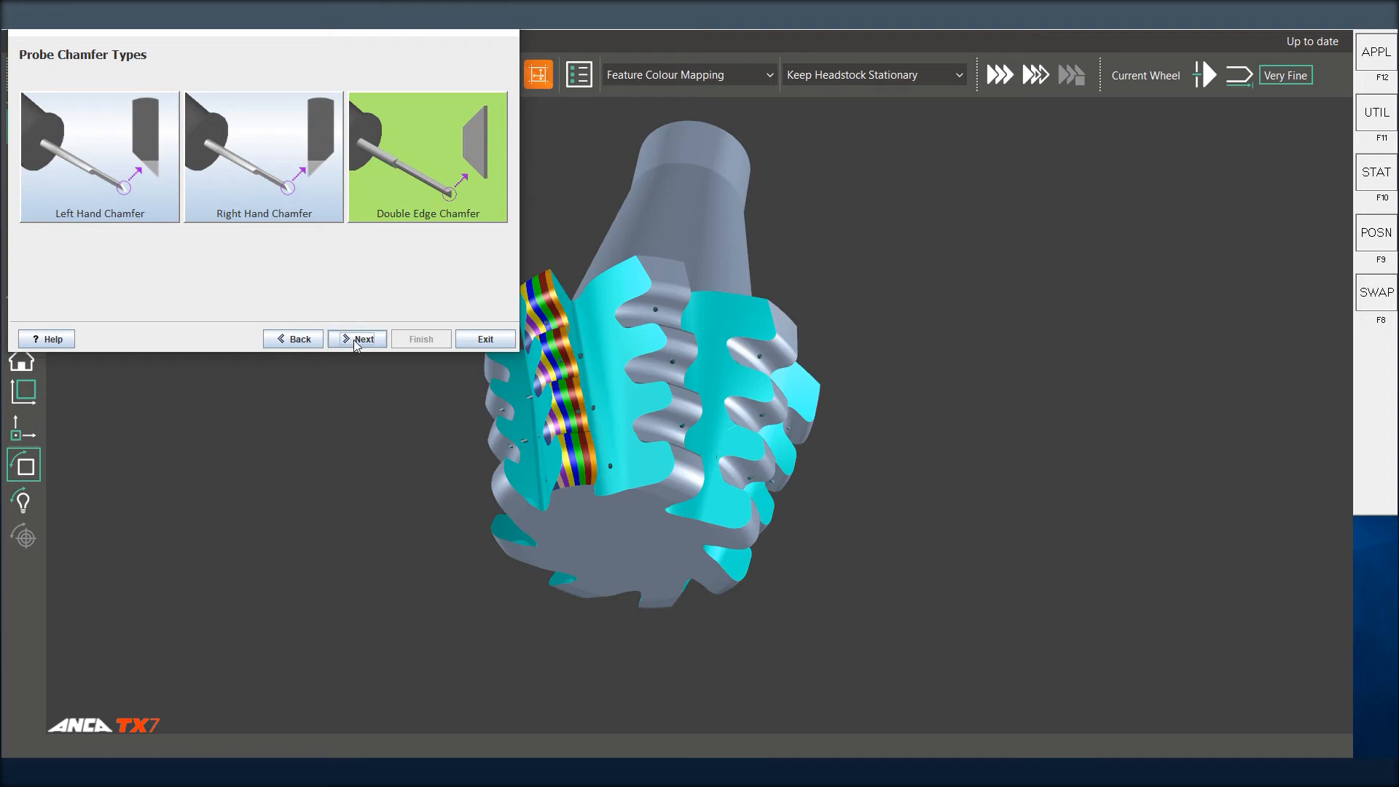
{"action": "left_click", "coordinate": [356, 339]}
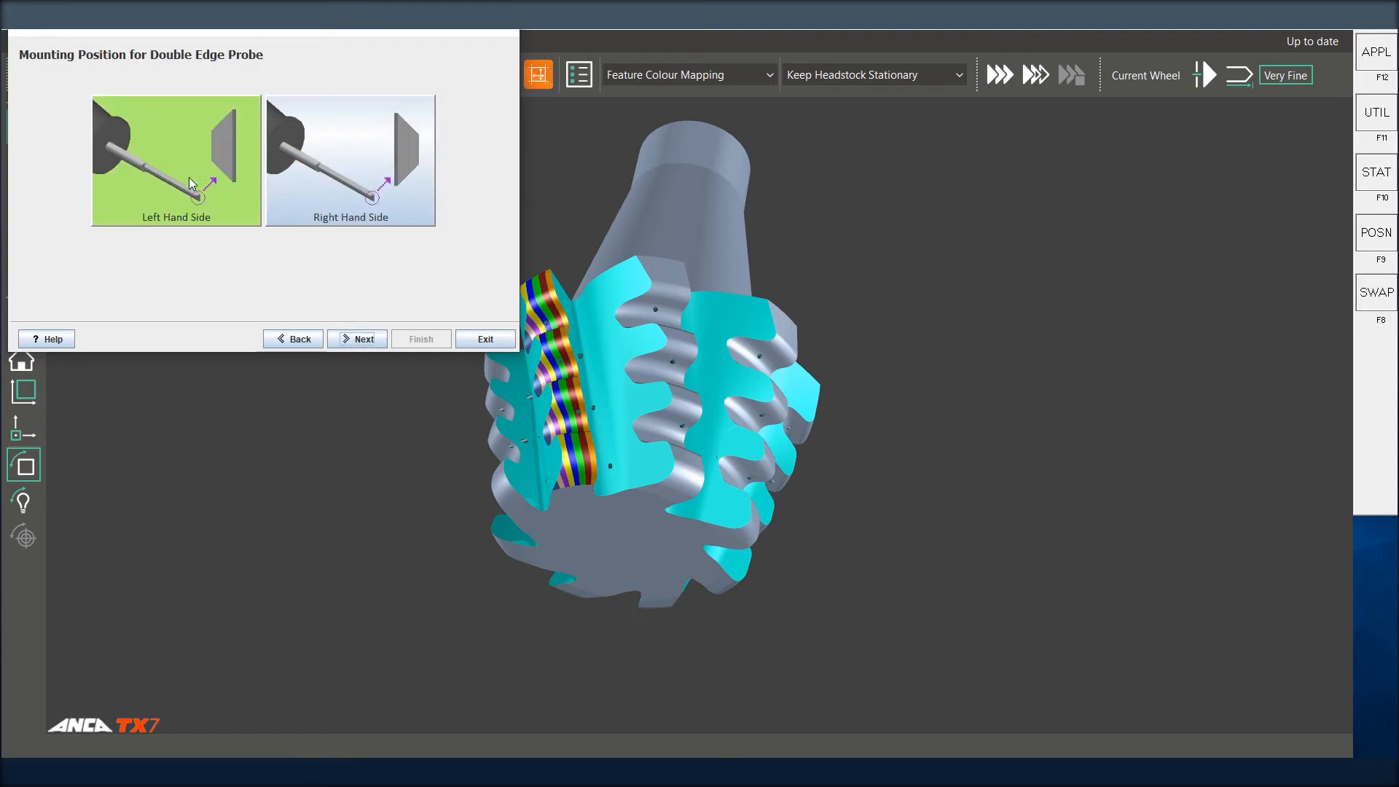
{"action": "mouse_move", "coordinate": [290, 295]}
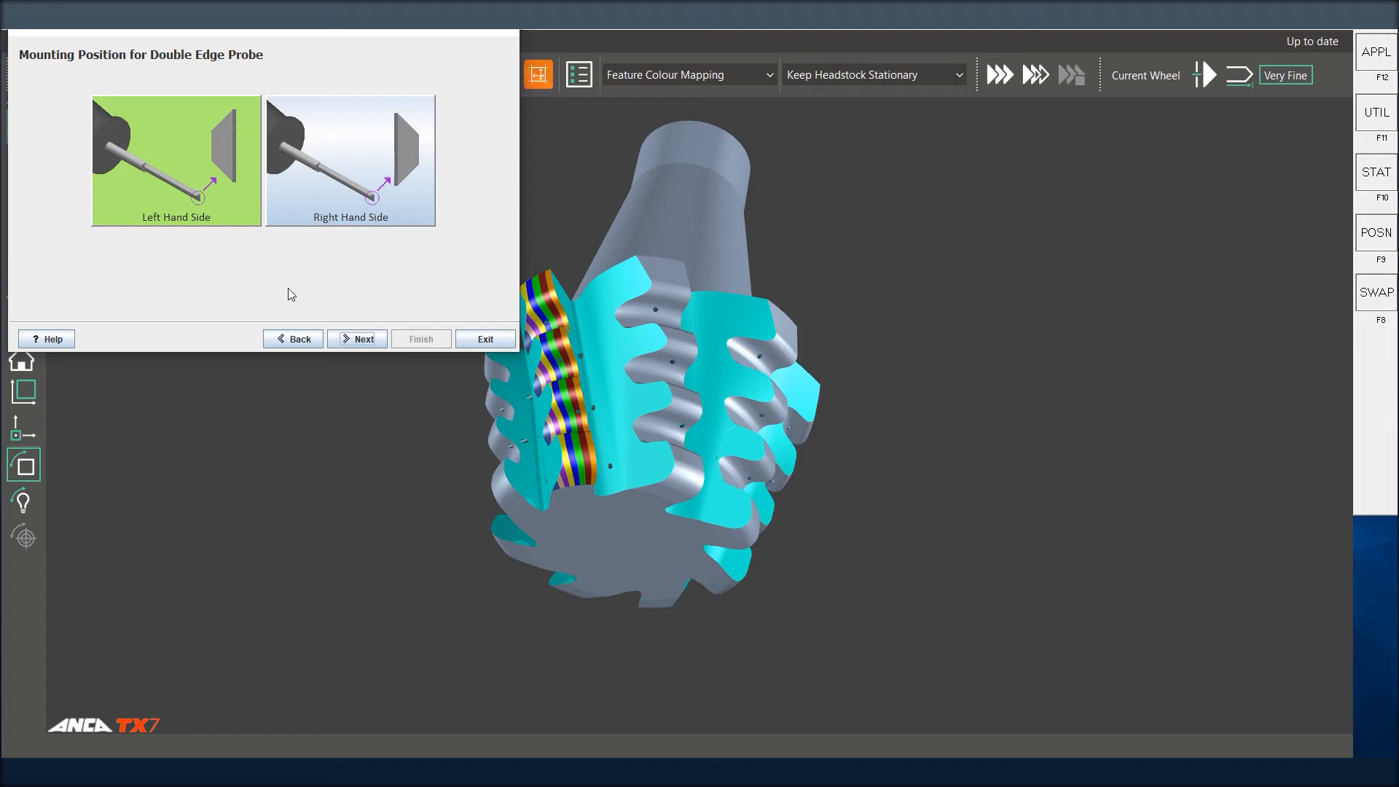
{"action": "left_click", "coordinate": [355, 338]}
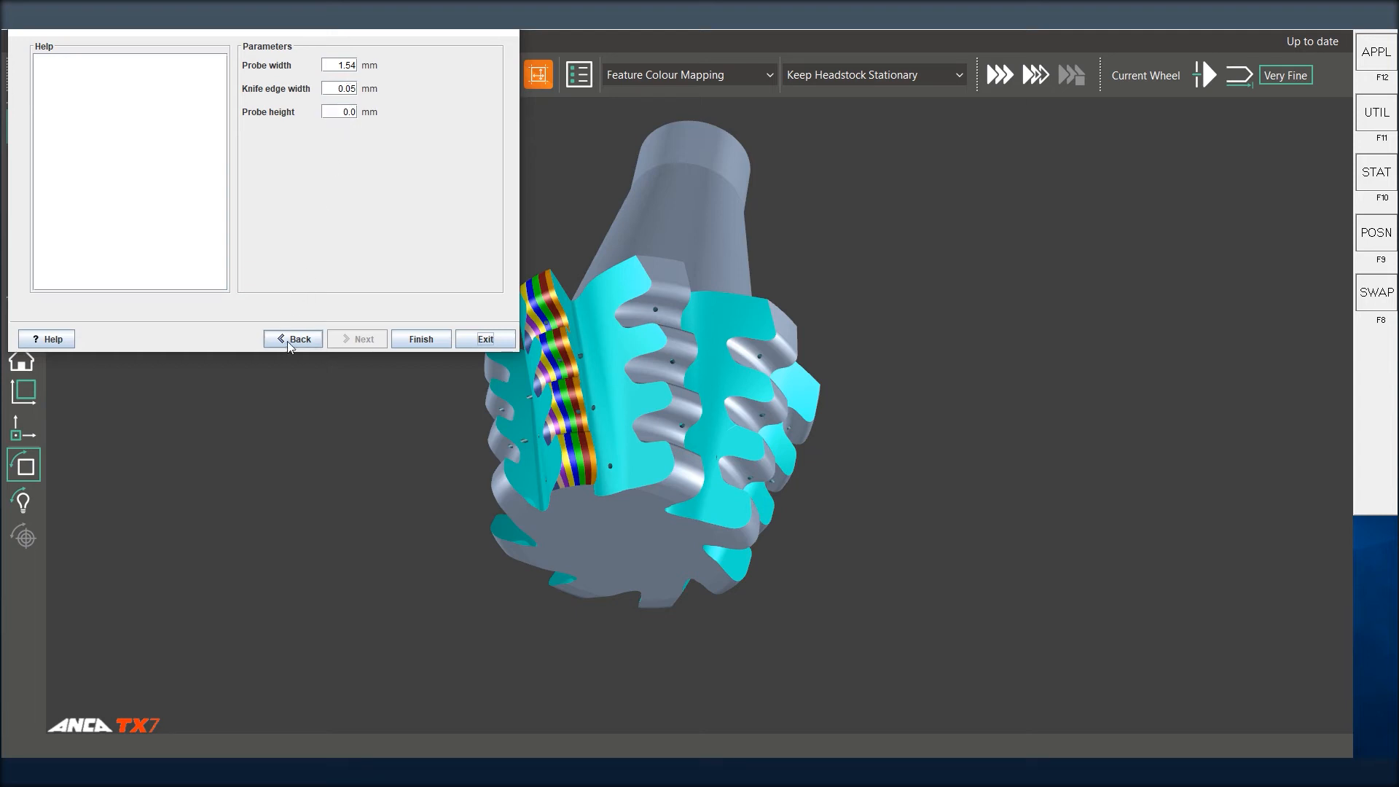
{"action": "left_click", "coordinate": [293, 339]}
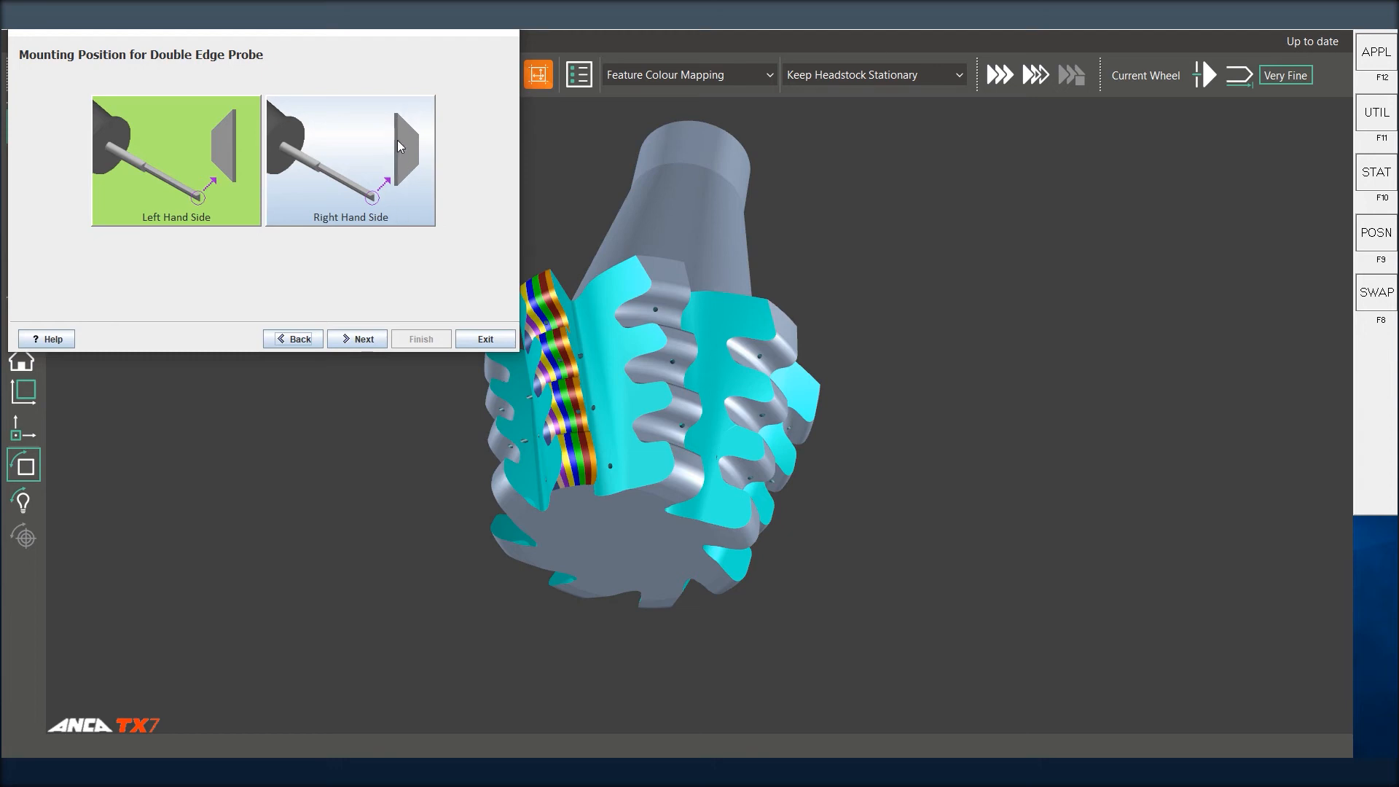
{"action": "mouse_move", "coordinate": [399, 120]}
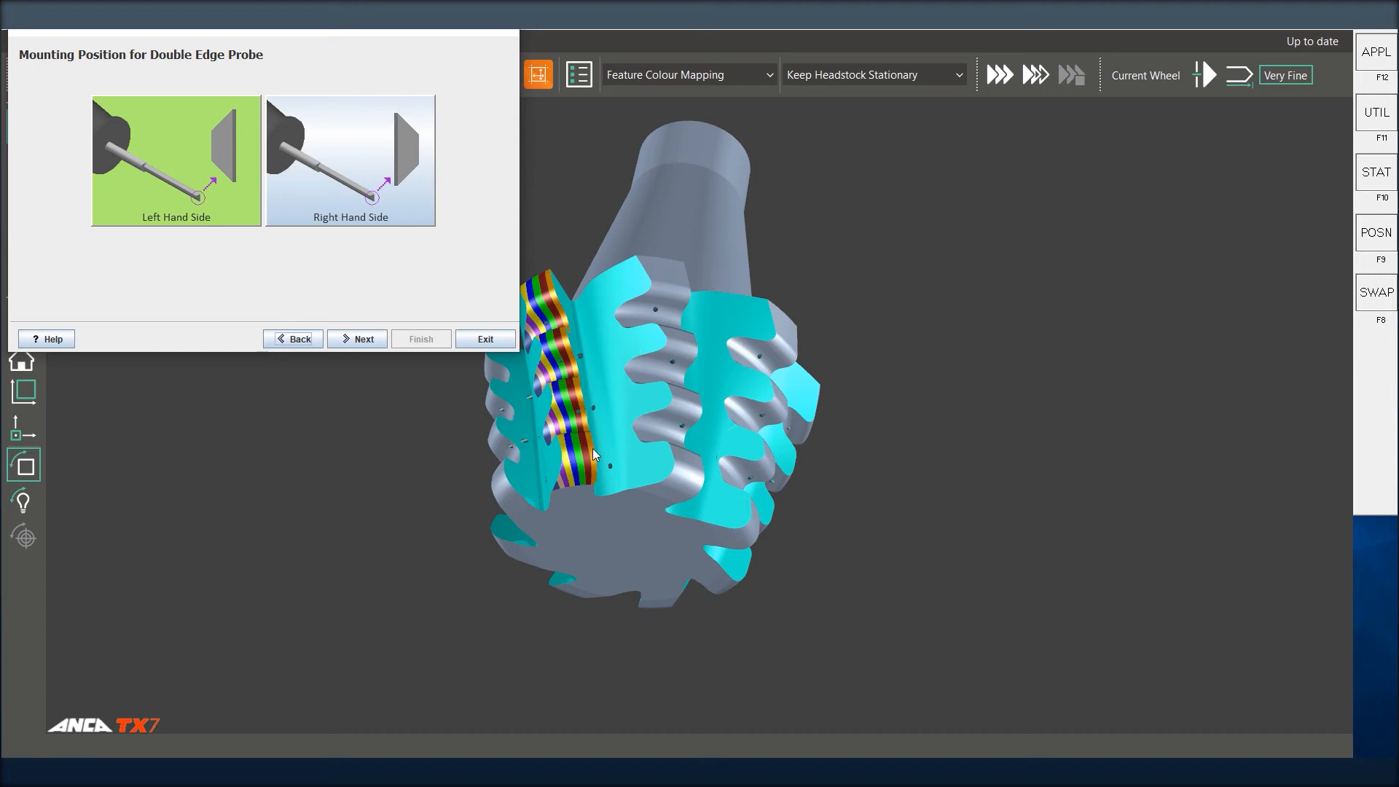
{"action": "mouse_move", "coordinate": [404, 157]}
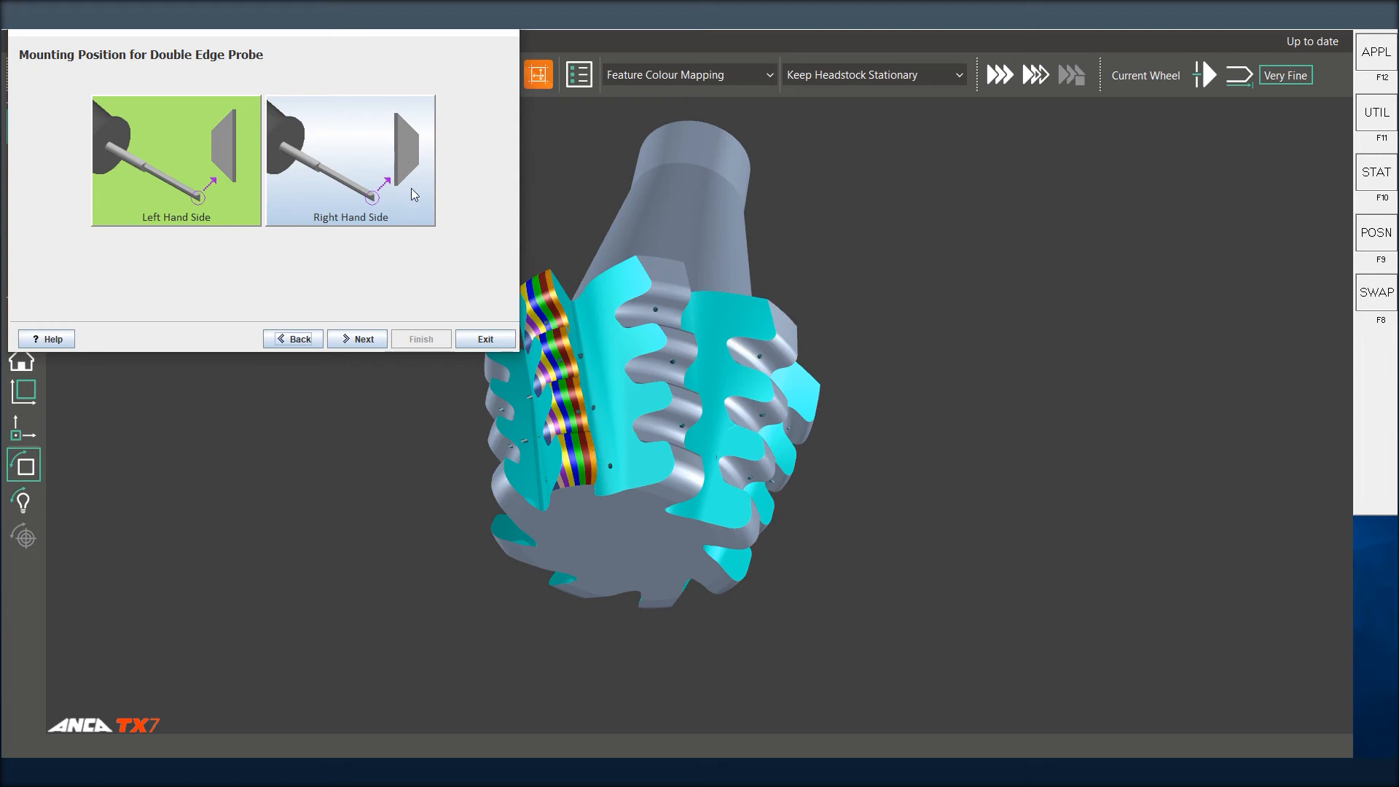
{"action": "mouse_move", "coordinate": [404, 195]}
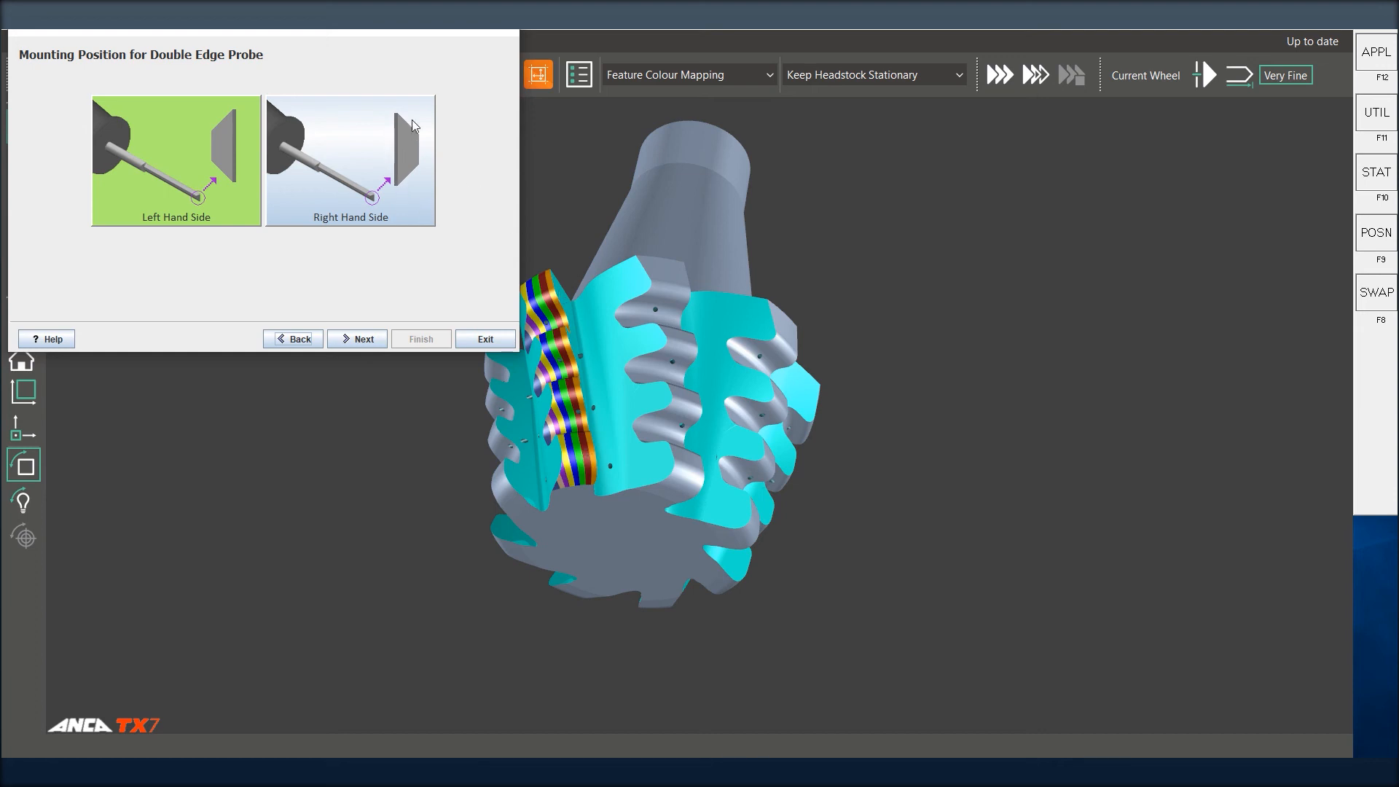
{"action": "mouse_move", "coordinate": [394, 123]}
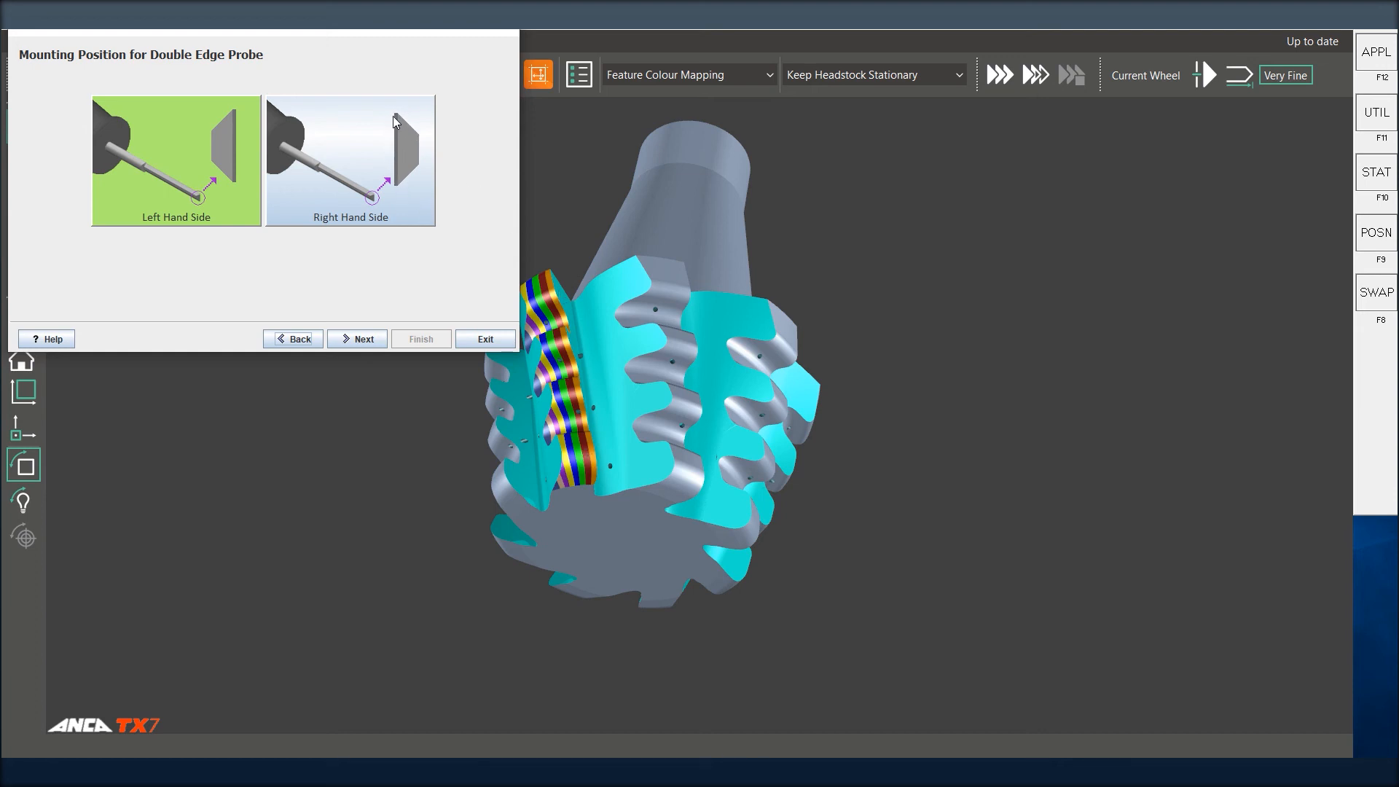
{"action": "mouse_move", "coordinate": [404, 198]}
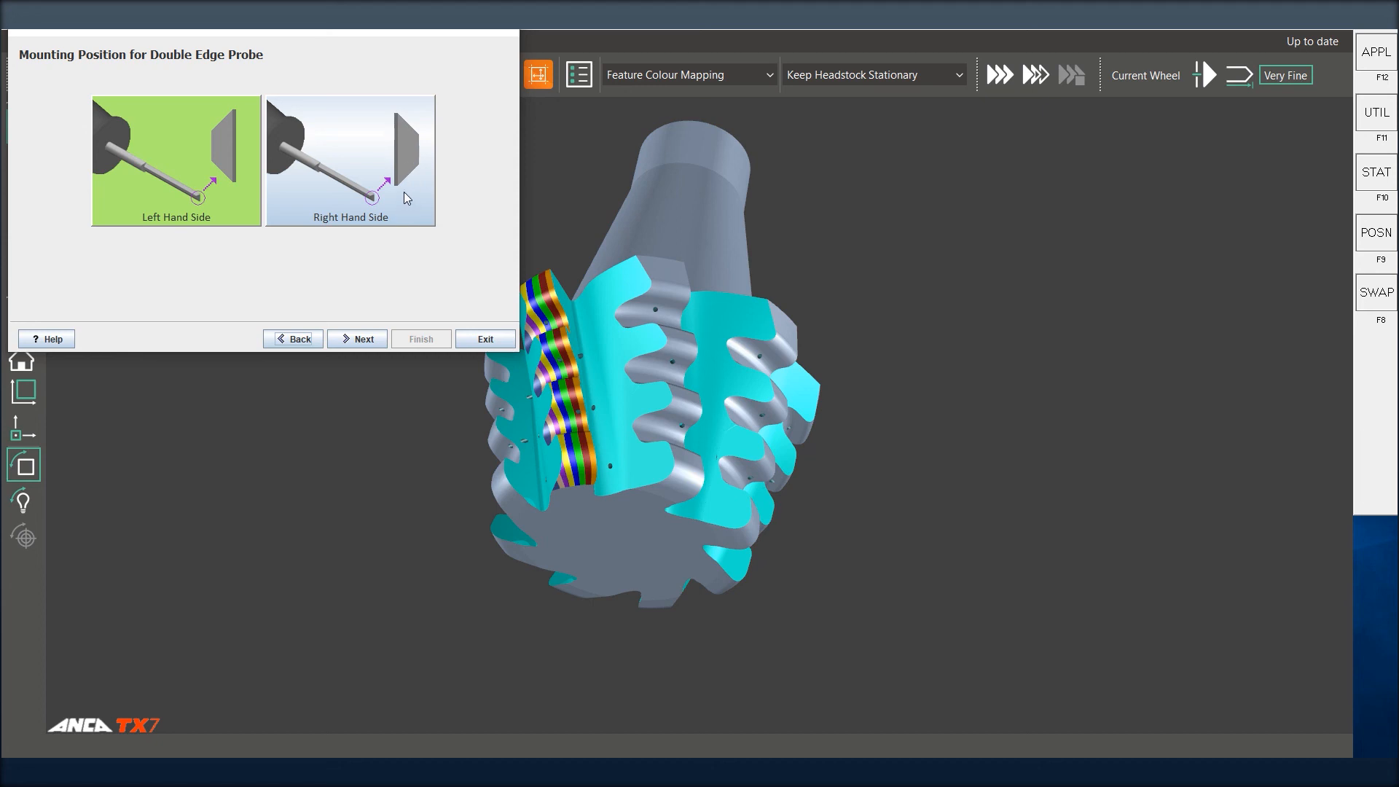
{"action": "mouse_move", "coordinate": [407, 141]}
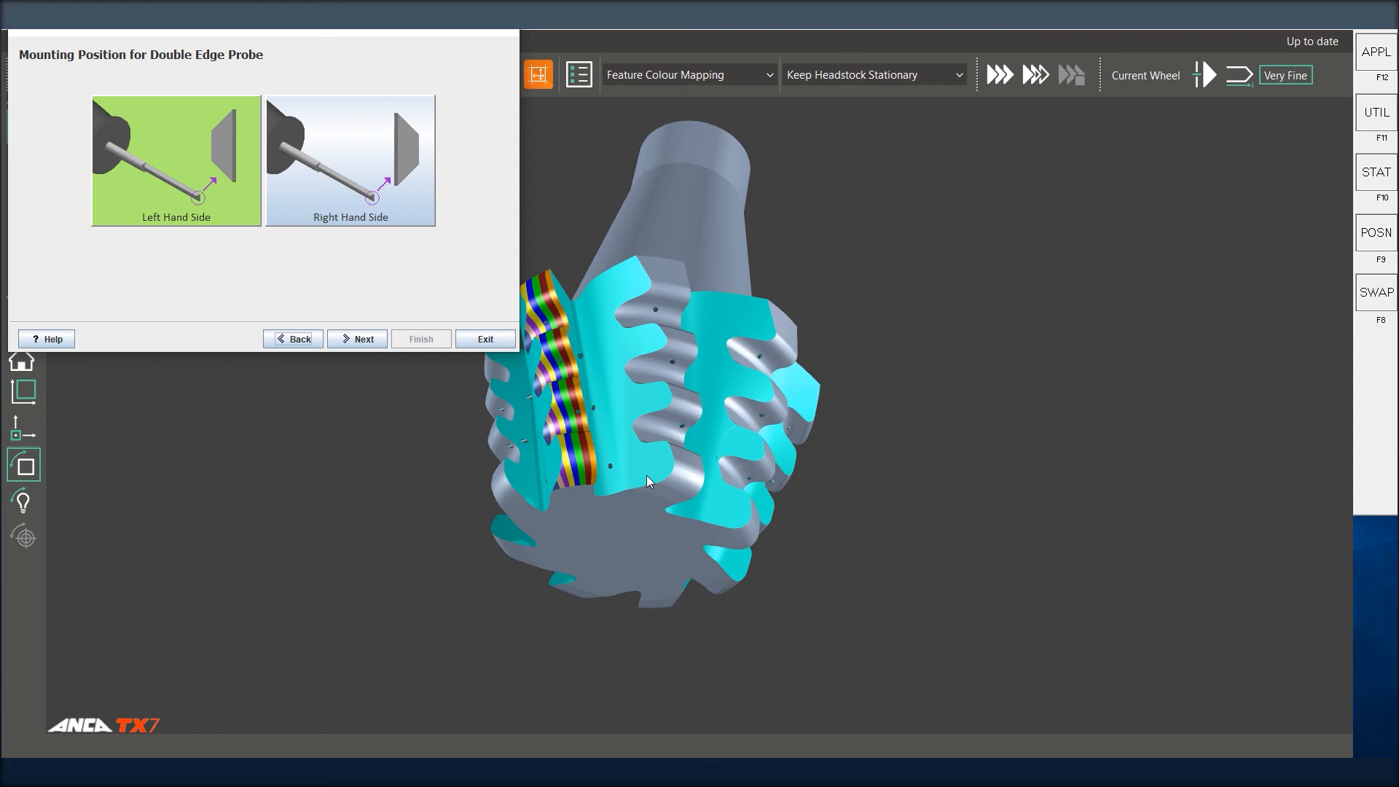
{"action": "mouse_move", "coordinate": [646, 451]}
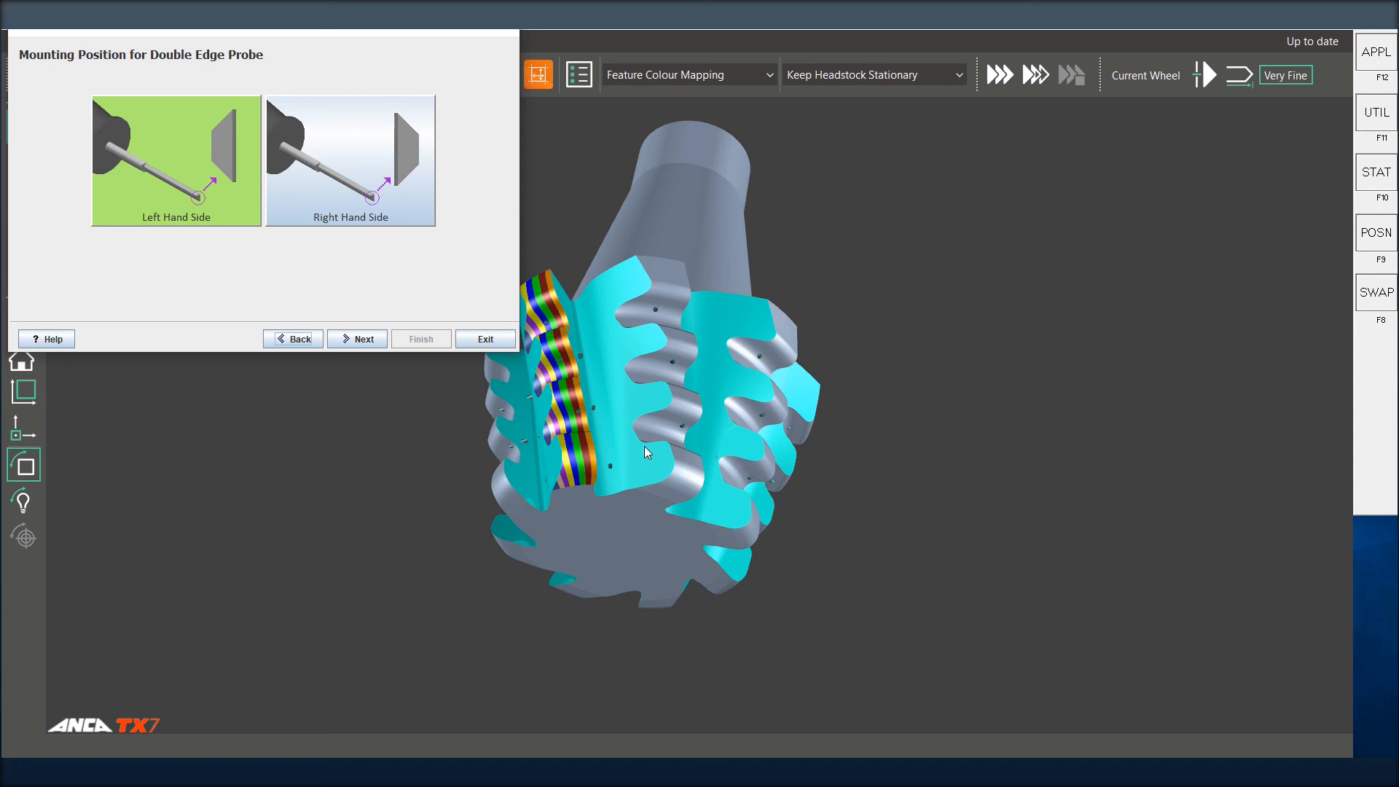